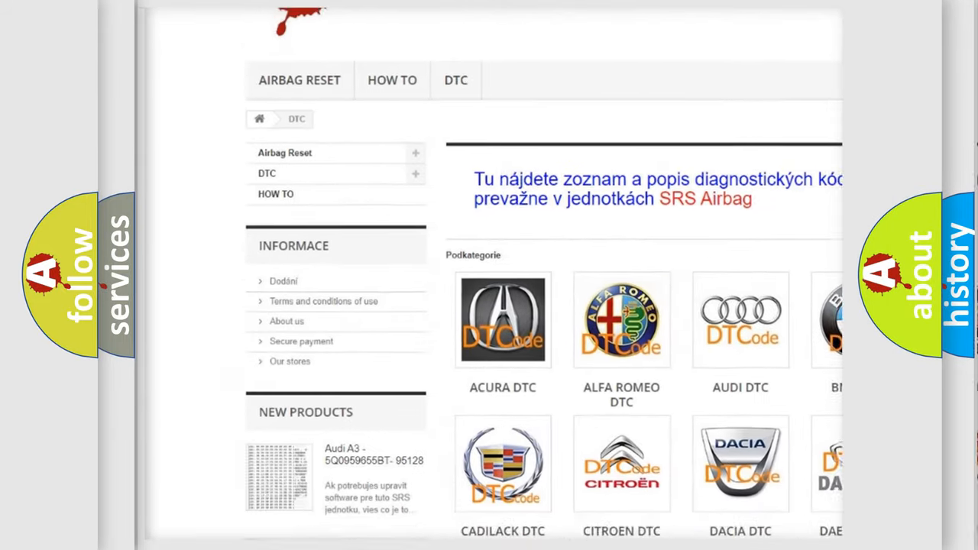
scroll("down", 3)
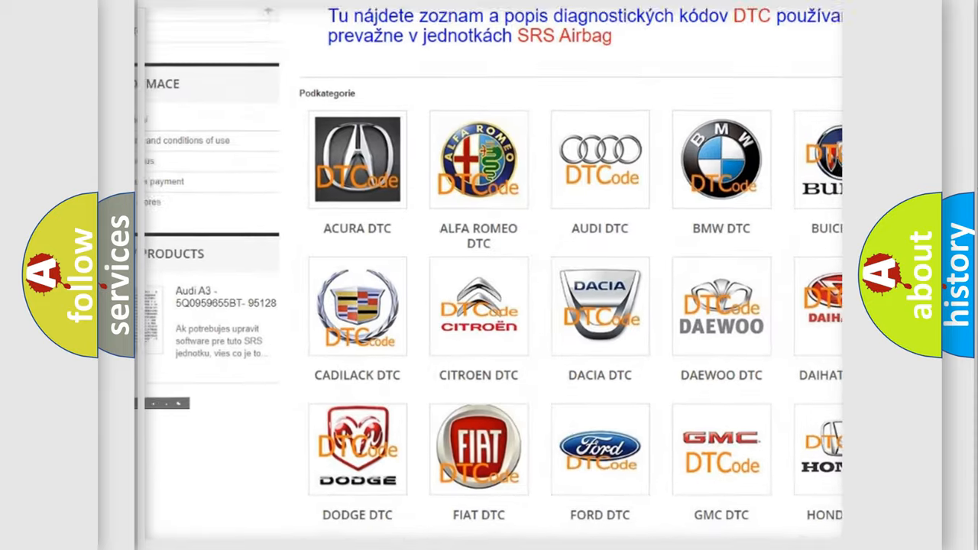
scroll("down", 3)
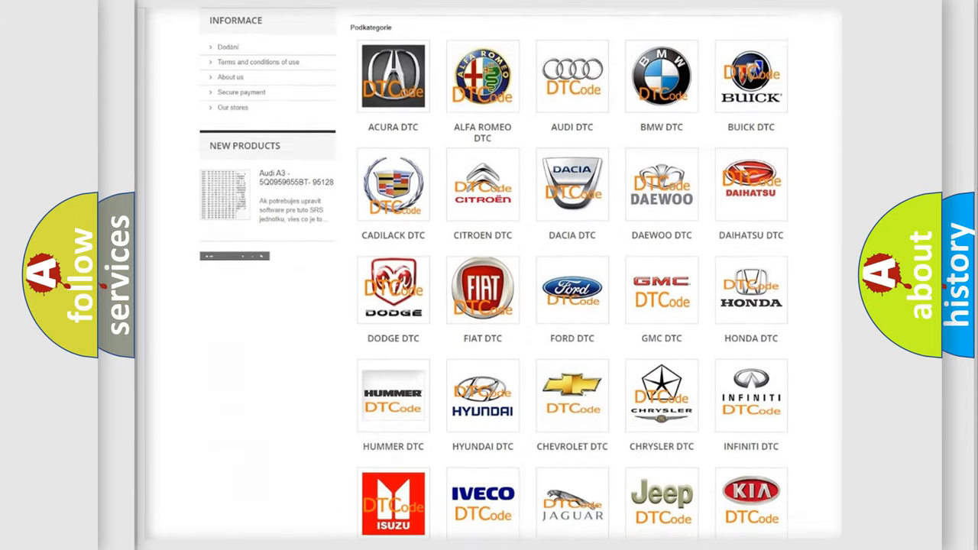
scroll("down", 3)
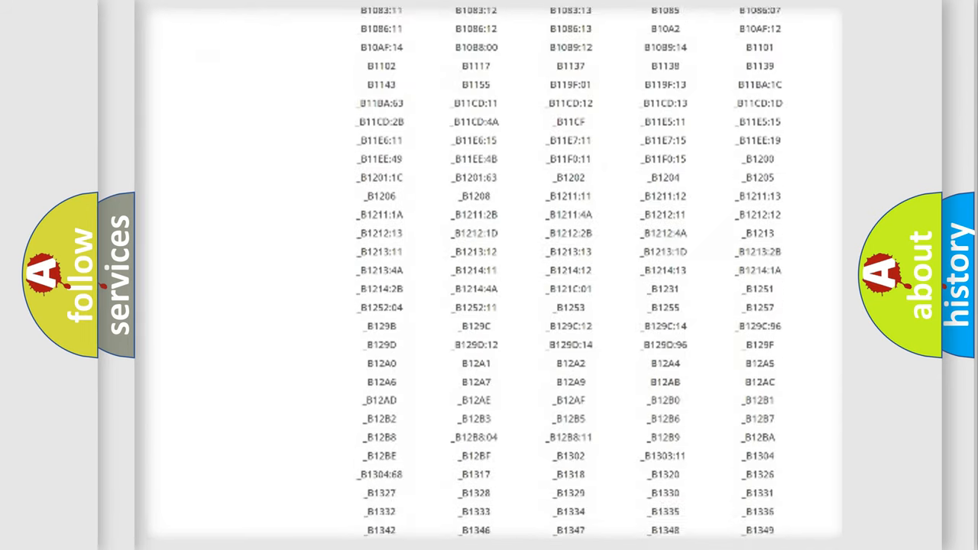
scroll("down", 3)
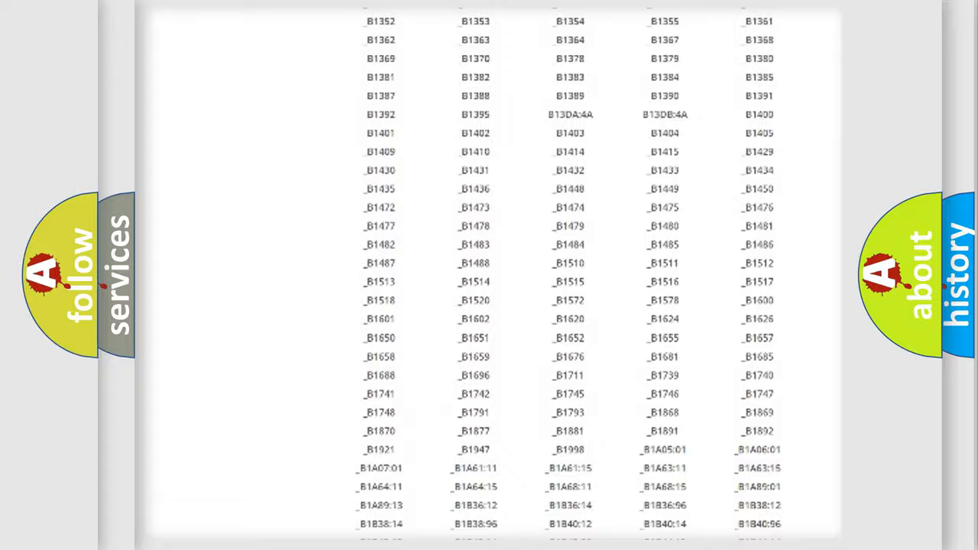